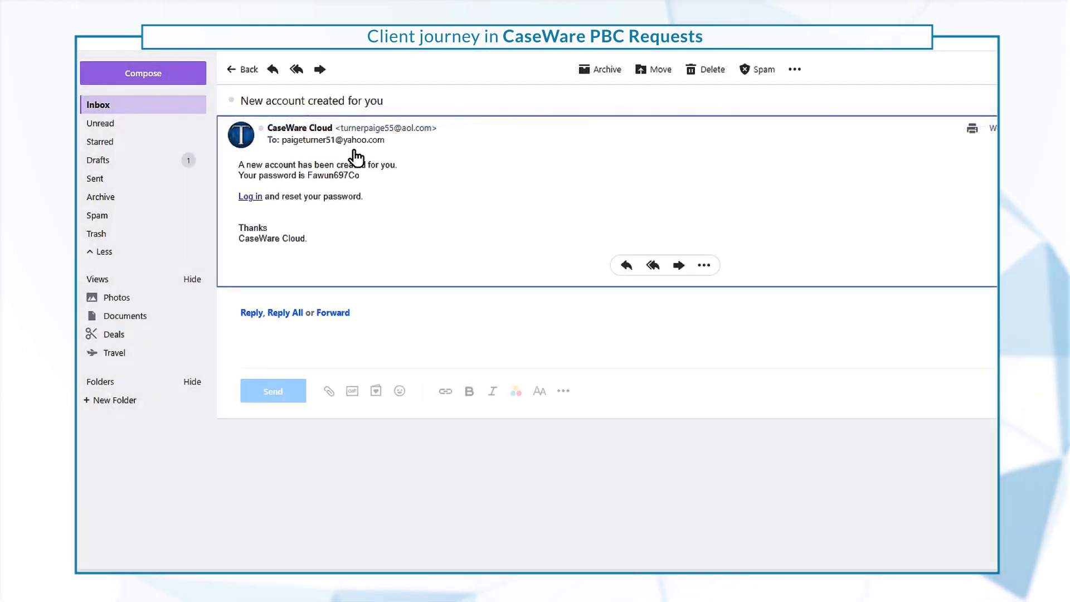
Follow the email's Log in link and sign in to CaseWare Cloud.
left_click(249, 197)
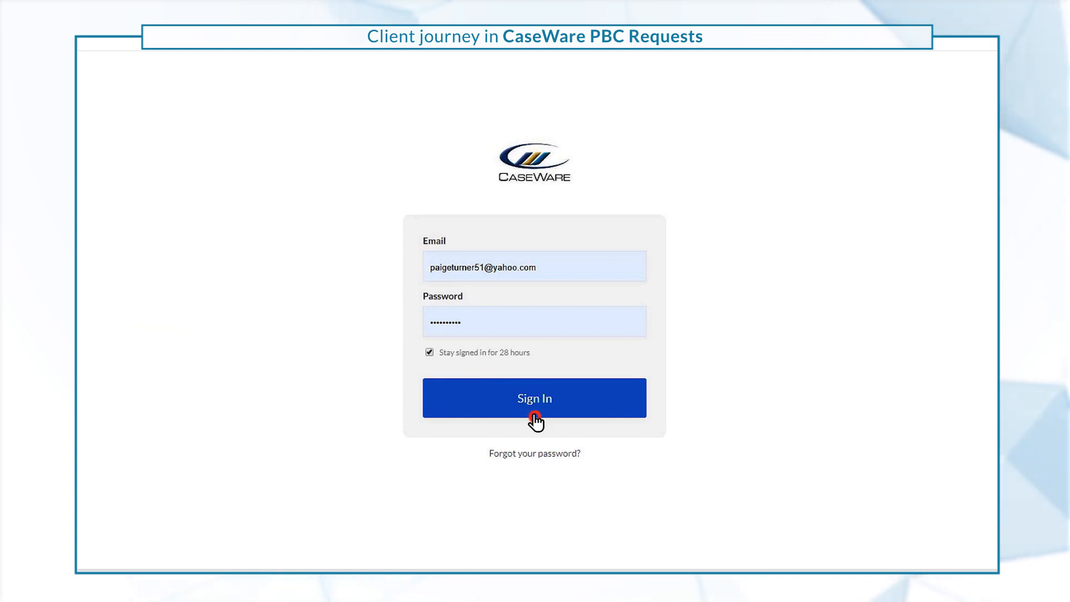
left_click(534, 398)
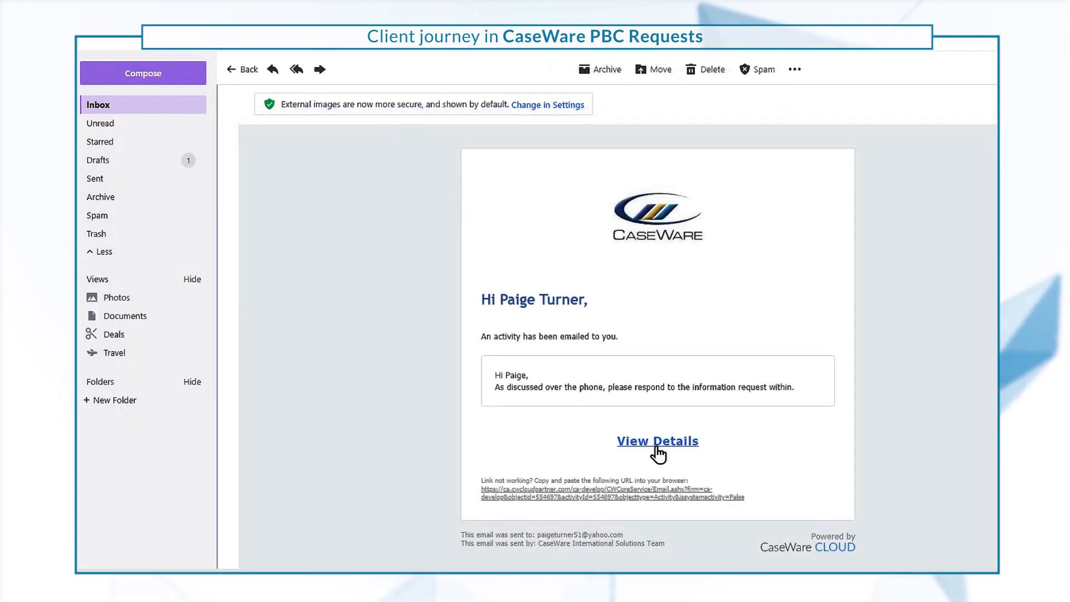
Follow the activity email's View Details link and sign in to reach the request.
left_click(657, 441)
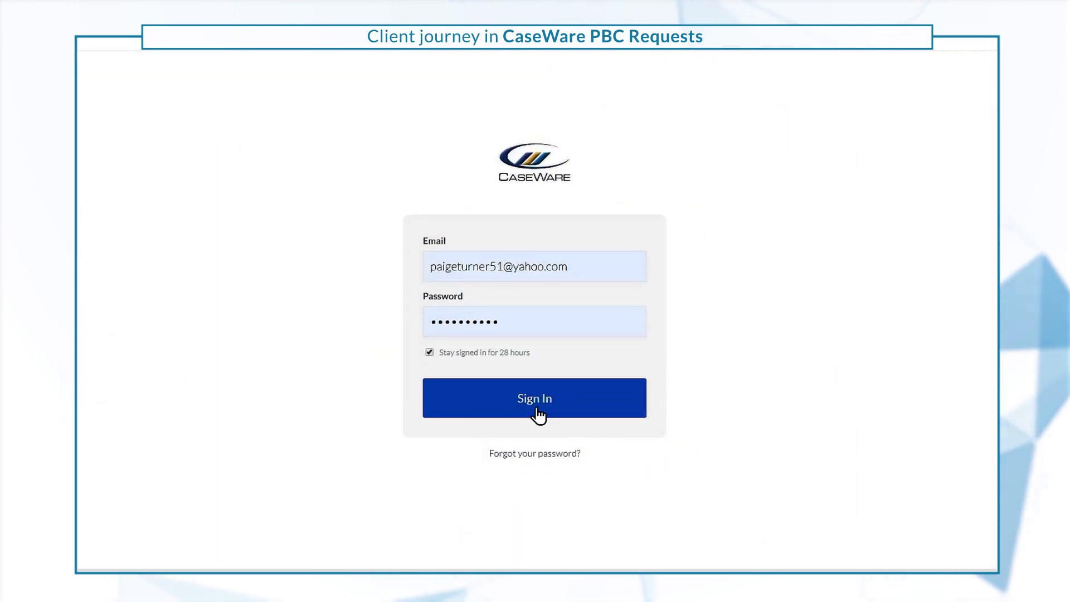
left_click(535, 398)
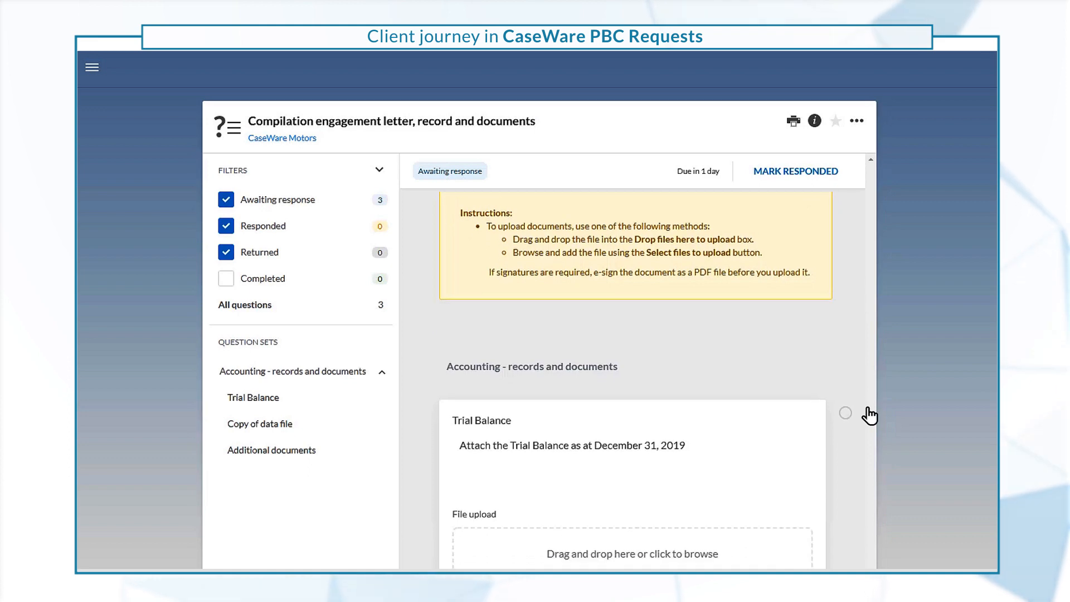
Start a Trial Balance upload and back out of the file picker.
scroll("down", 3)
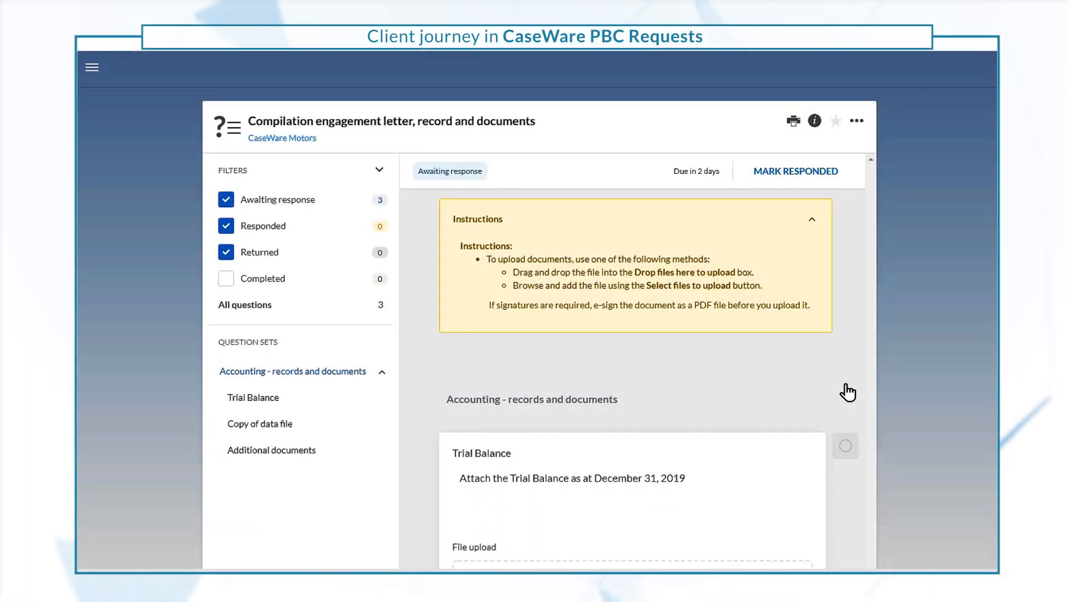
scroll("down", 3)
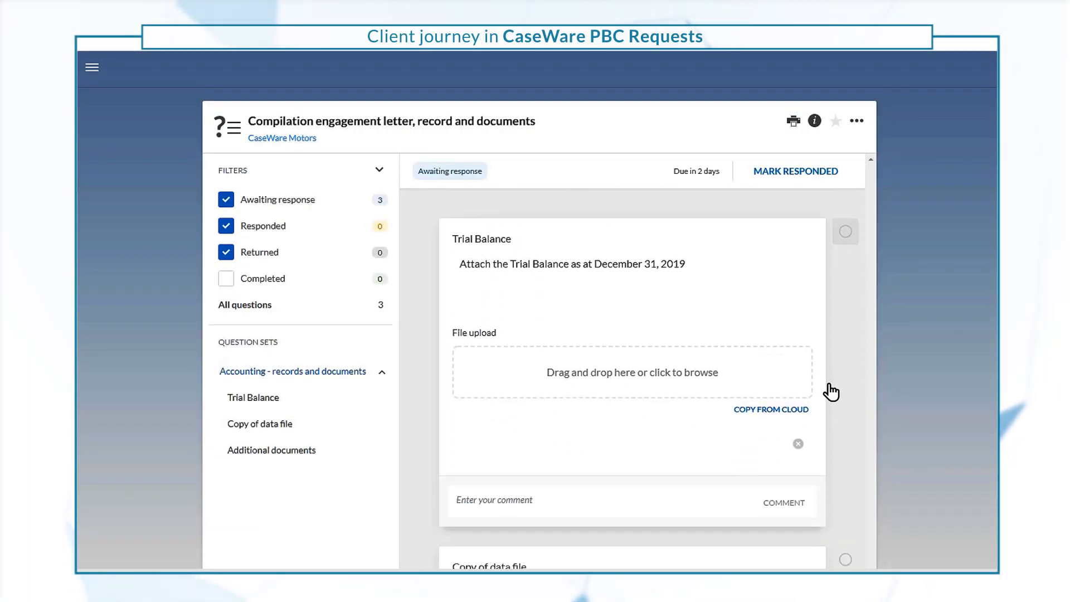
left_click(632, 372)
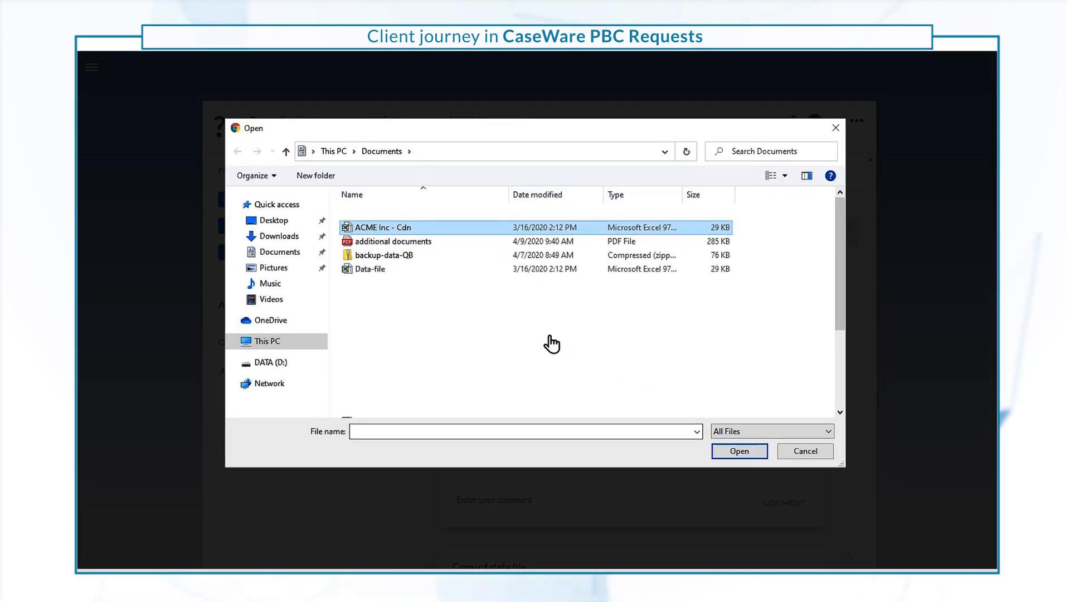
left_click(803, 450)
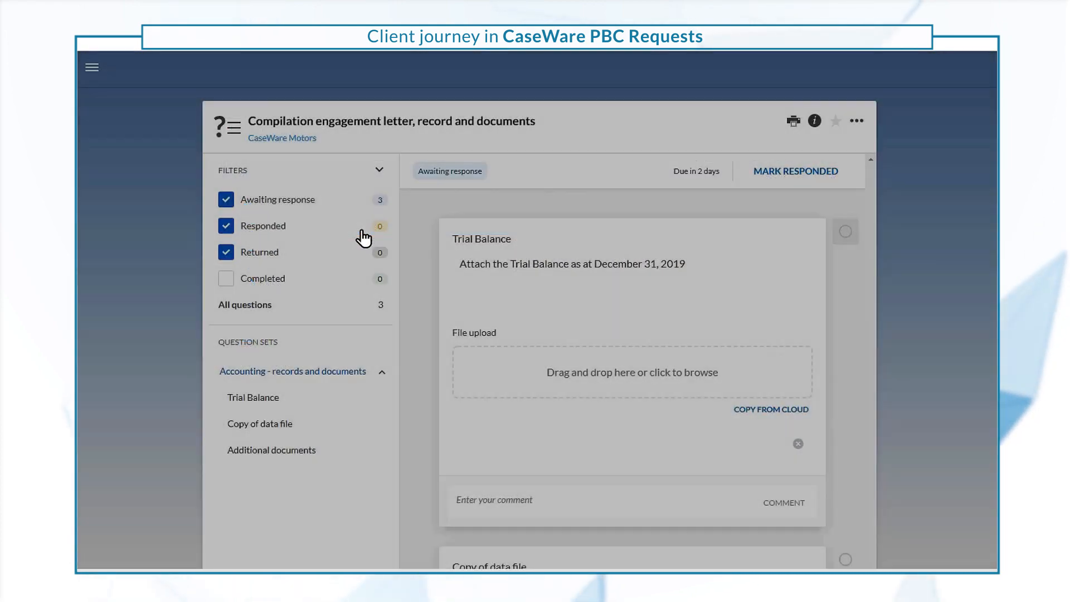
Comment on the Copy of data file question asking whether a zip file can be uploaded.
left_click(845, 232)
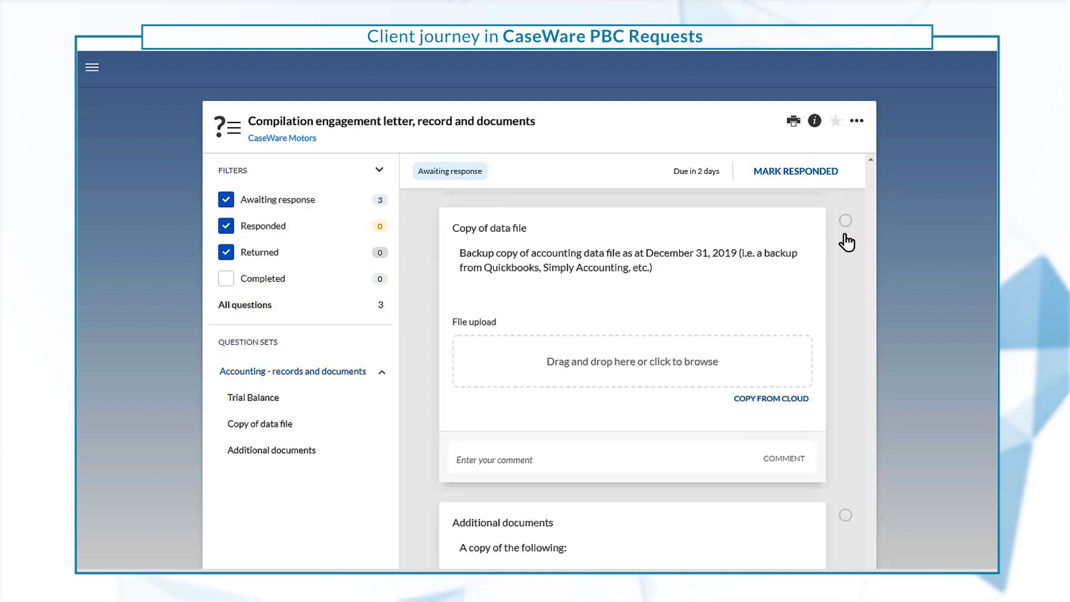
type("Can I upload a z")
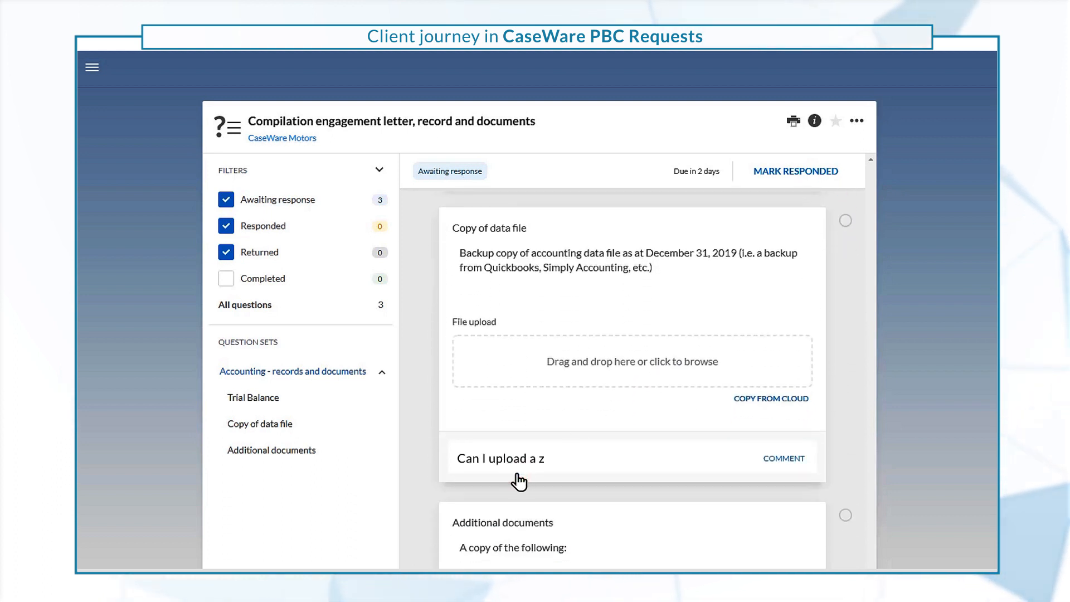
left_click(784, 458)
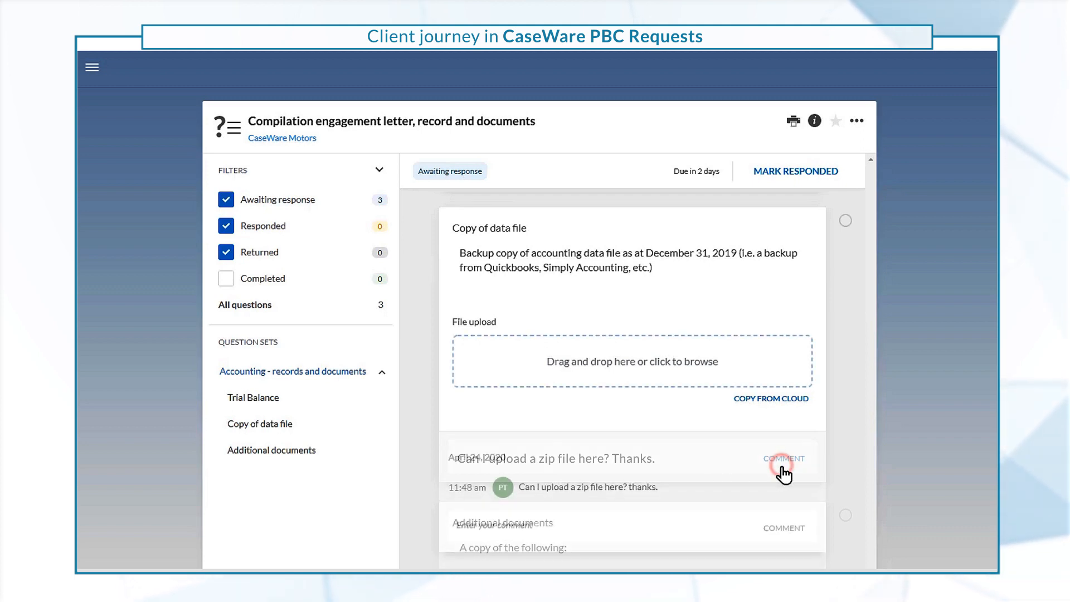
scroll("down", 3)
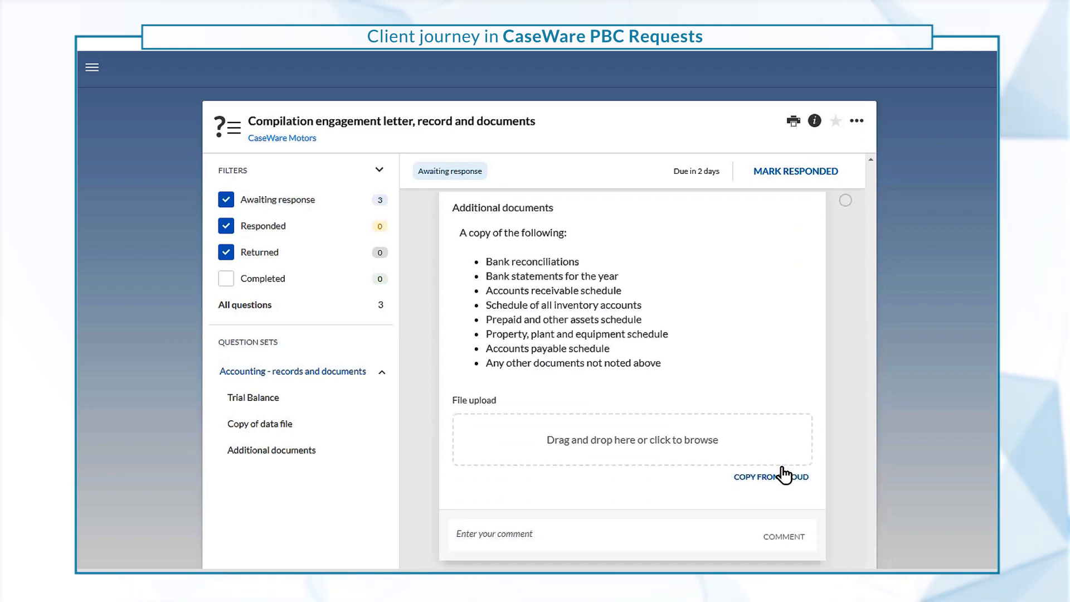
Copy the 'additional documents' PDF from cloud onto the question and mark it answered.
left_click(772, 477)
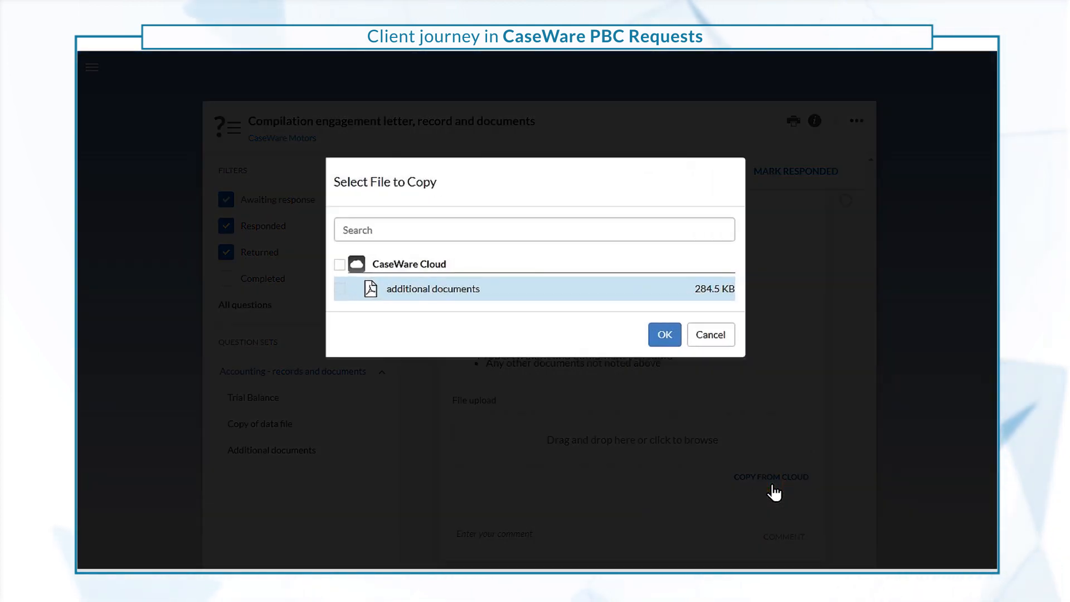
left_click(663, 335)
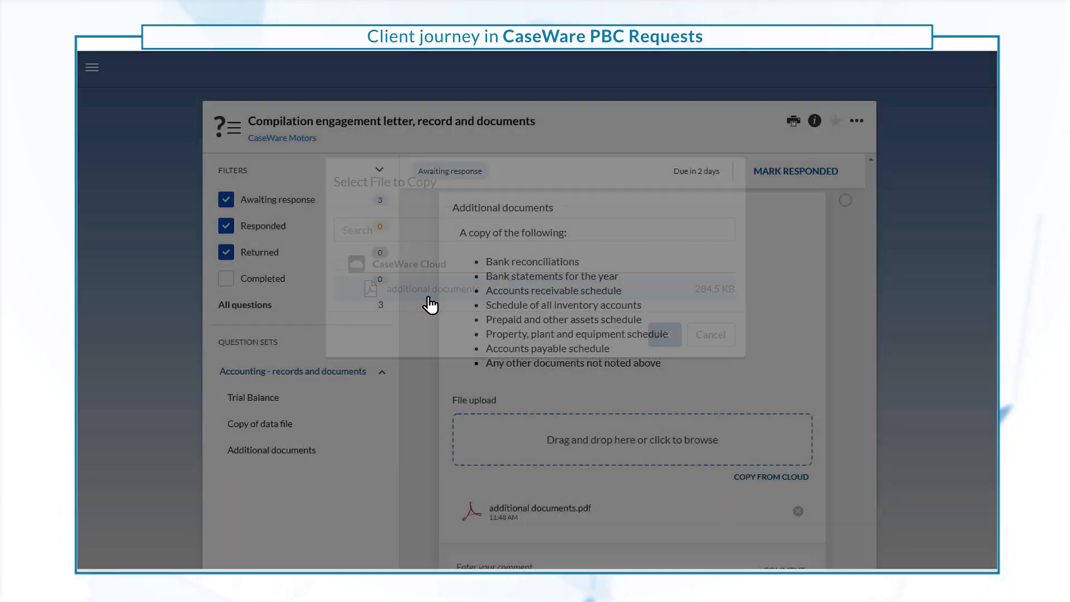
left_click(846, 205)
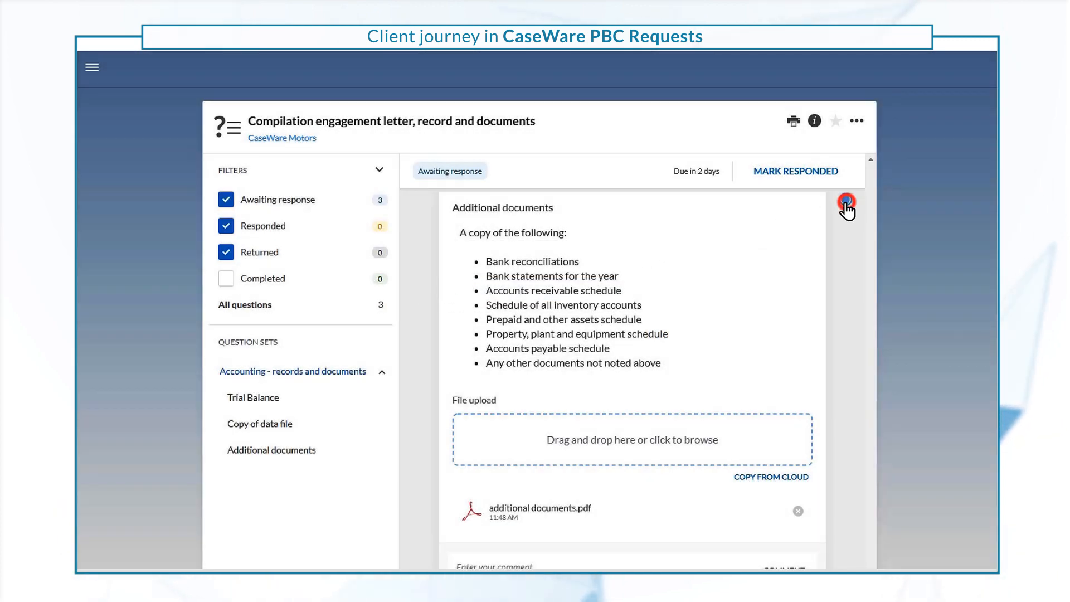
left_click(794, 170)
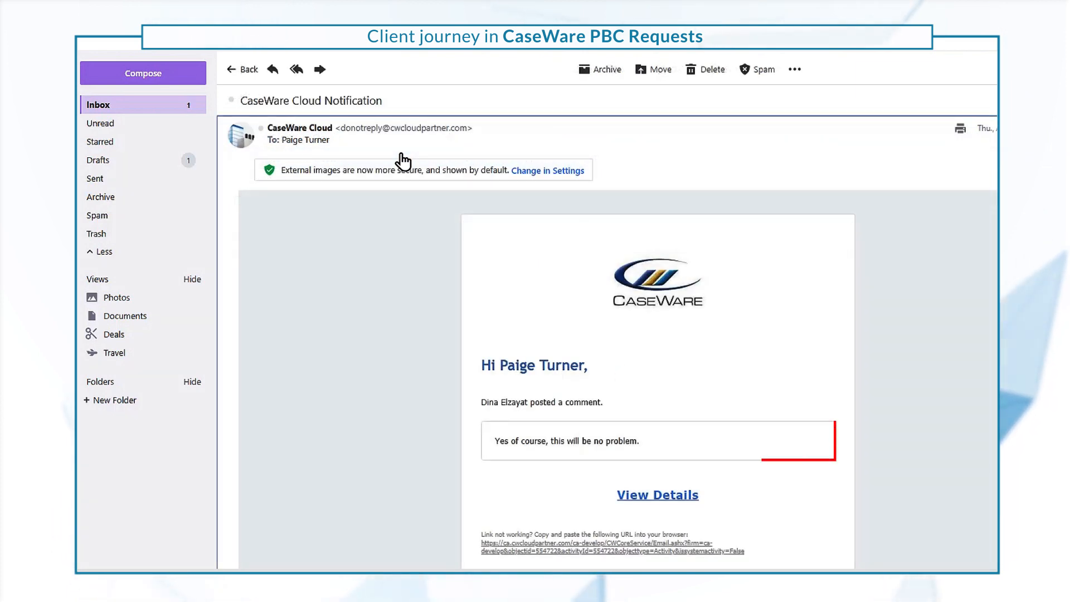
Read the activity notification email and follow View Details to the reopened request.
left_click(241, 69)
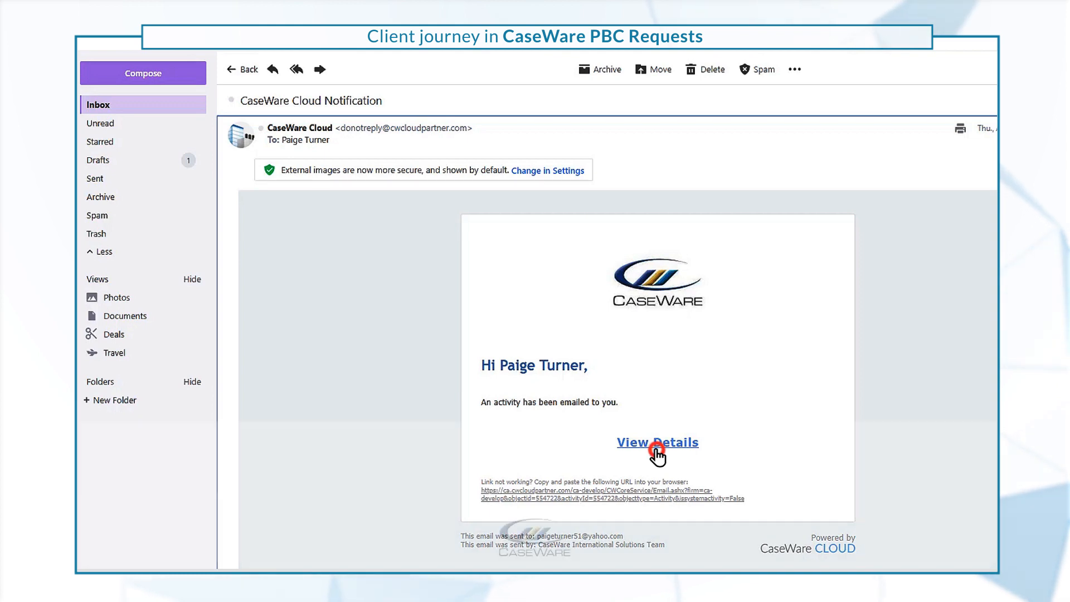
left_click(657, 442)
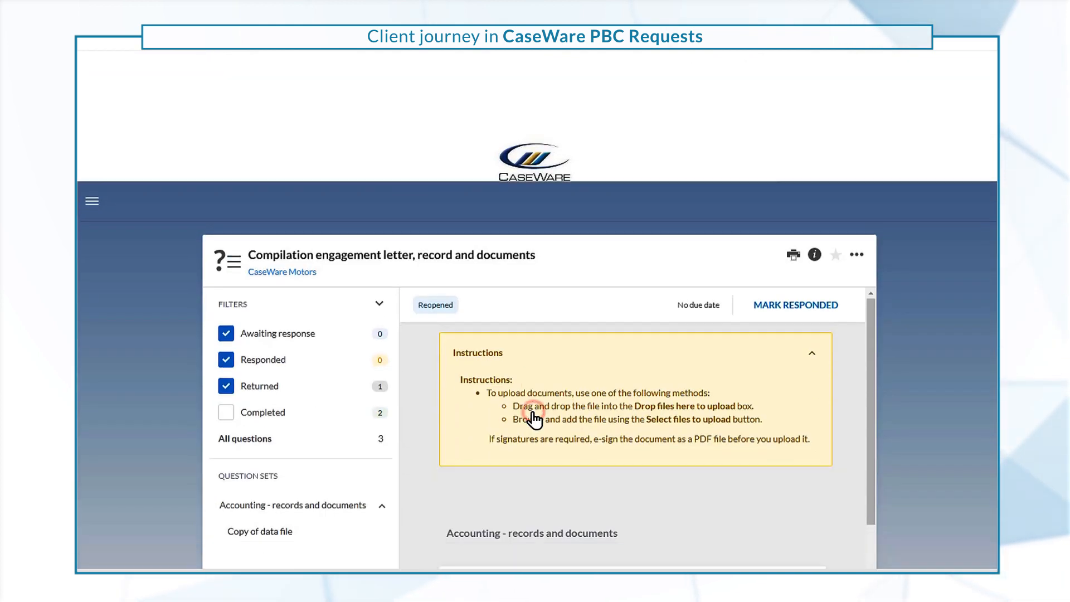
Hide responded questions and upload the backup-data-QB zip to Copy of data file.
scroll("down", 3)
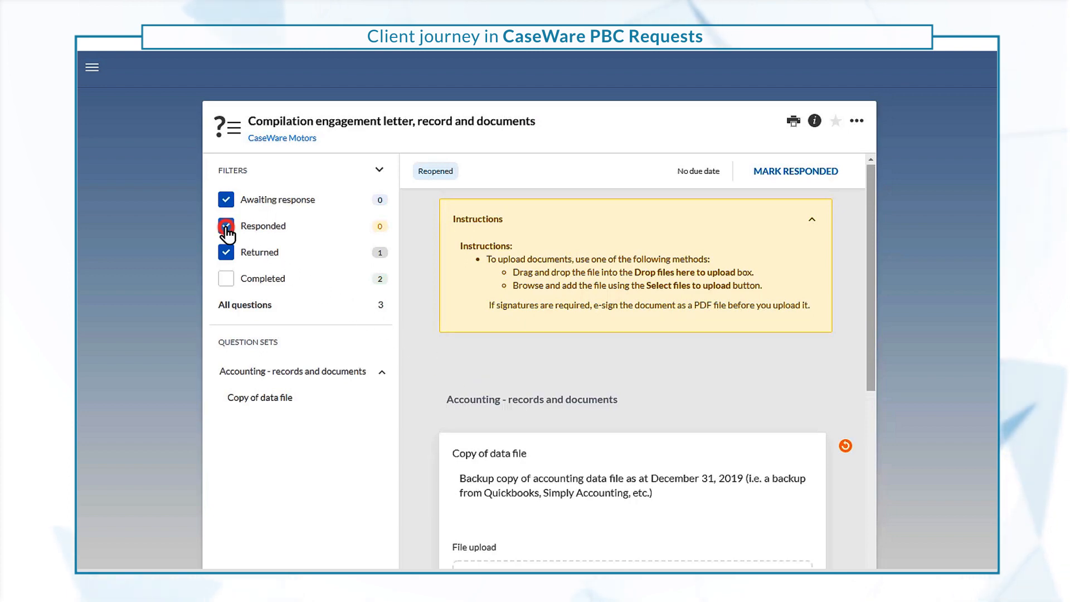
left_click(226, 226)
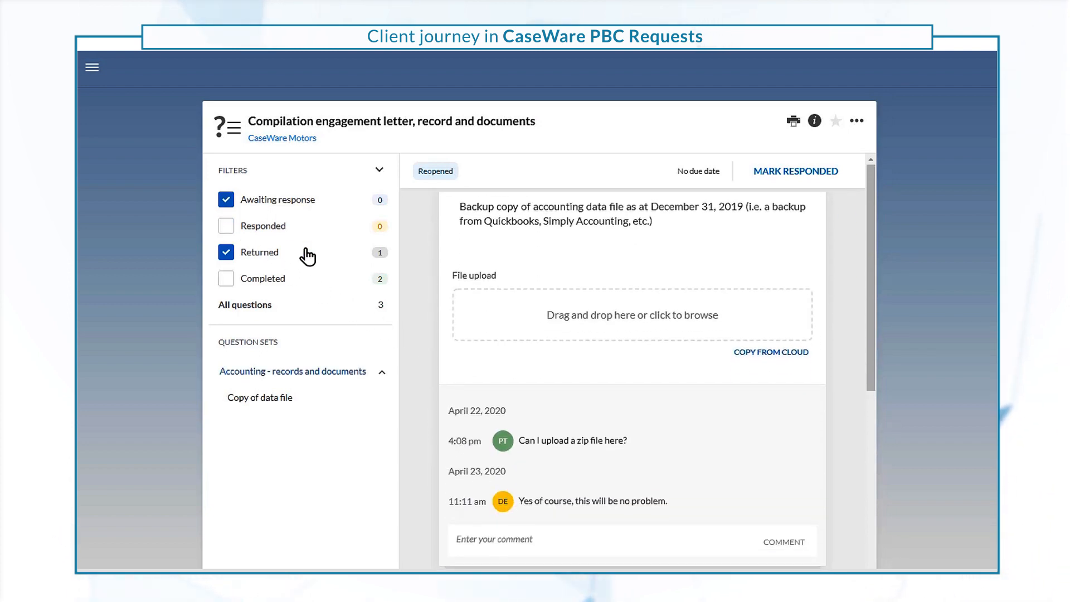
left_click(630, 314)
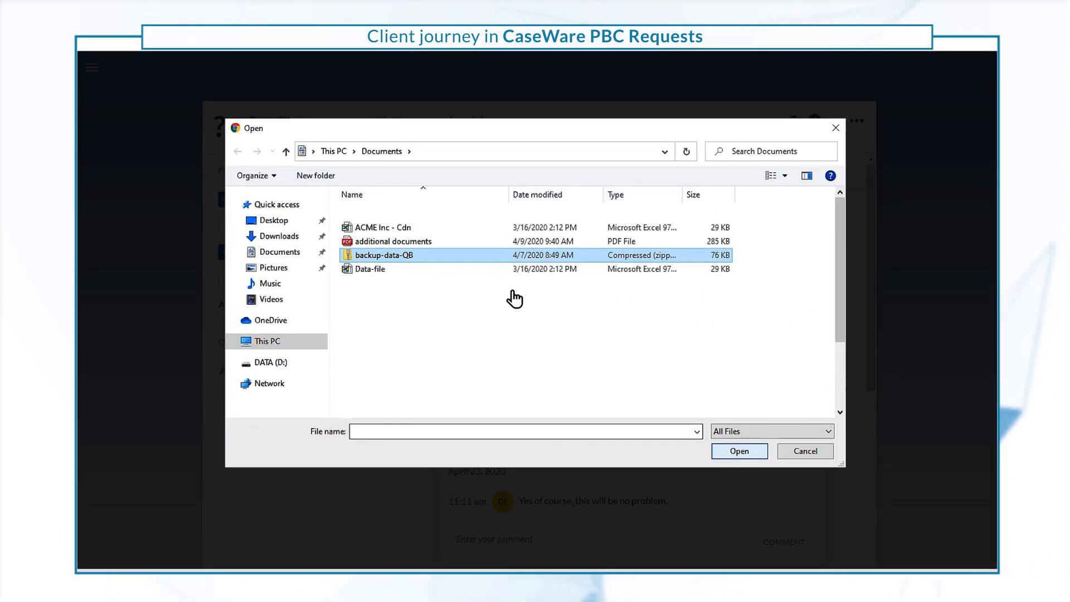
left_click(738, 450)
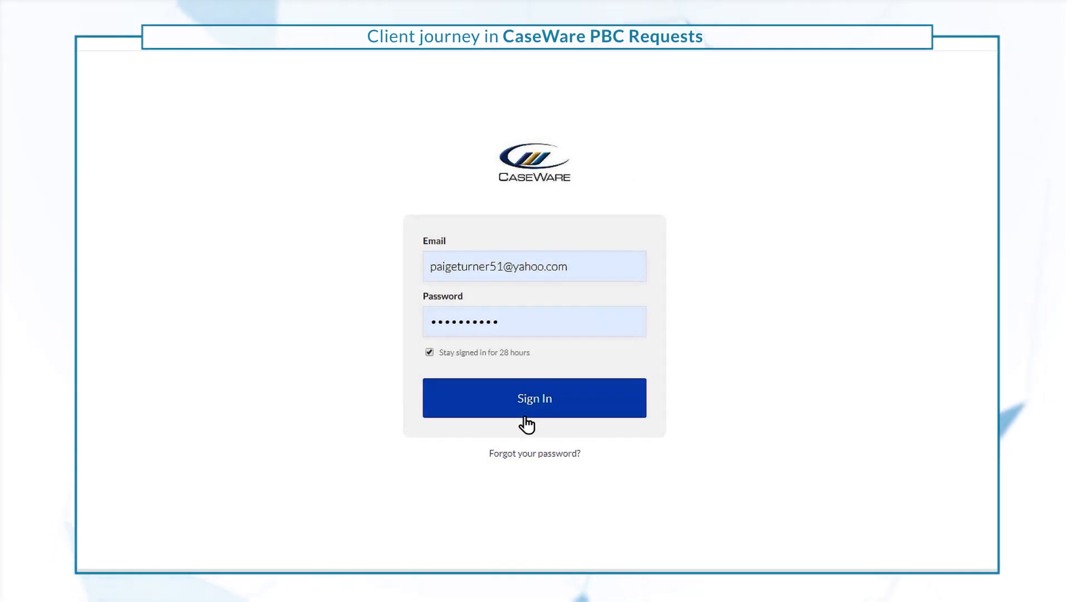
Sign in again and go to the Activities page via the navigation menu.
left_click(535, 398)
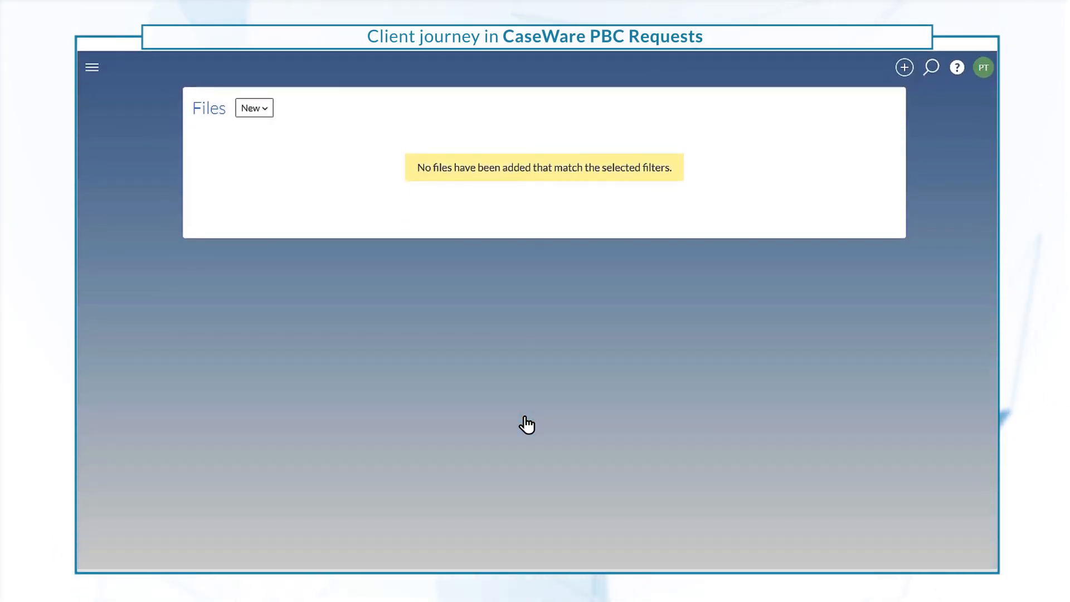
left_click(92, 67)
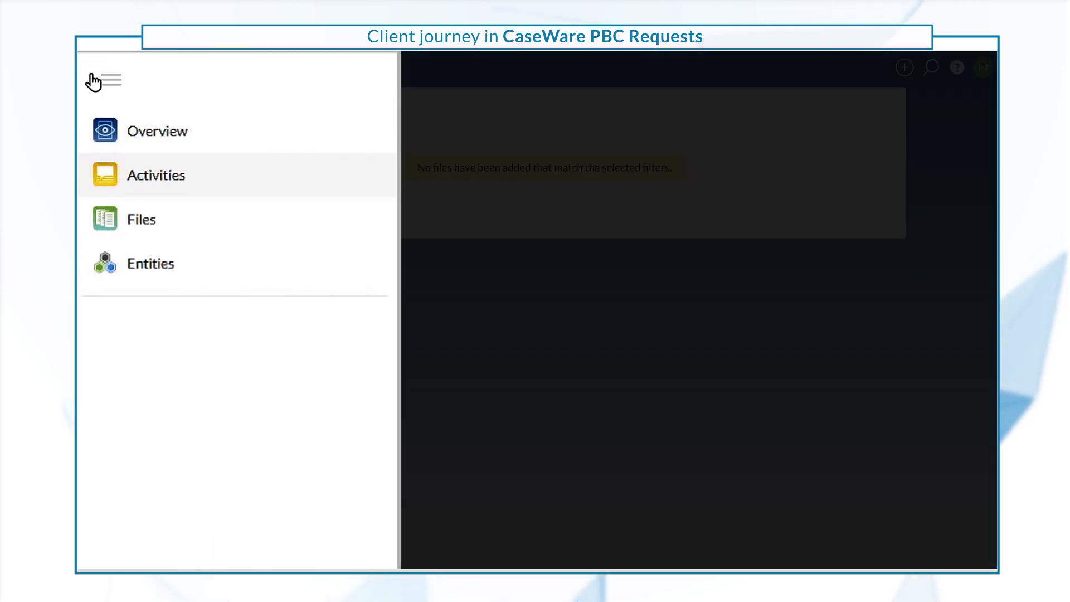
left_click(156, 174)
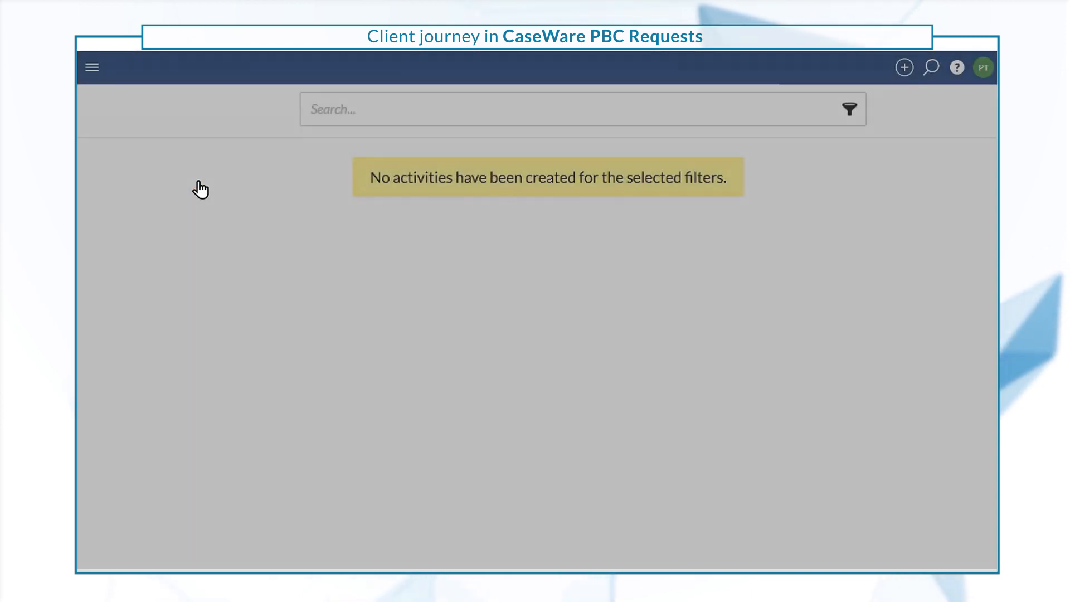